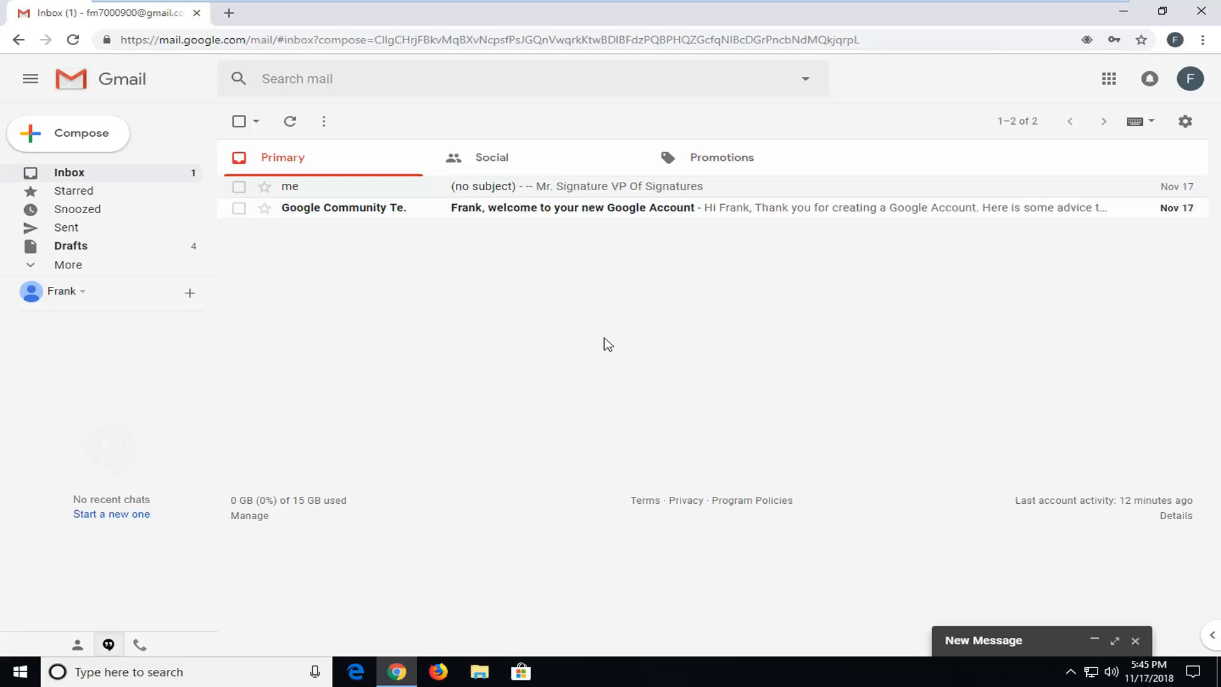
mouse_move(1153, 602)
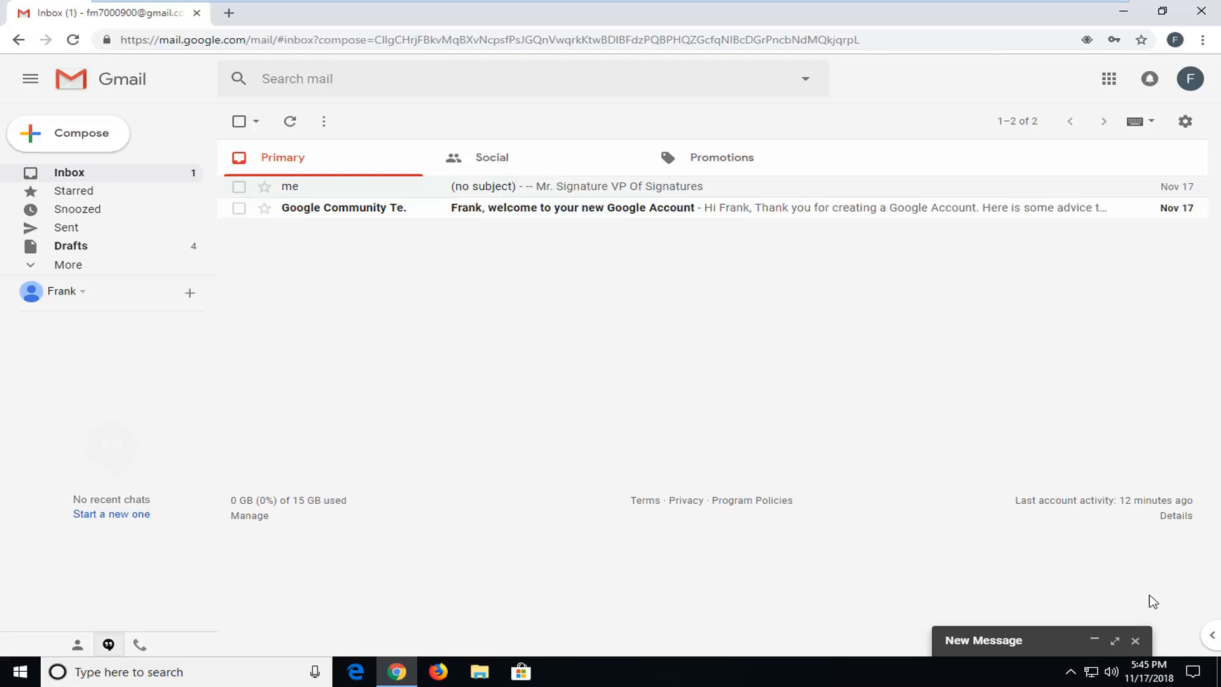
Discard the minimized New Message draft so only the inbox shows.
left_click(1134, 640)
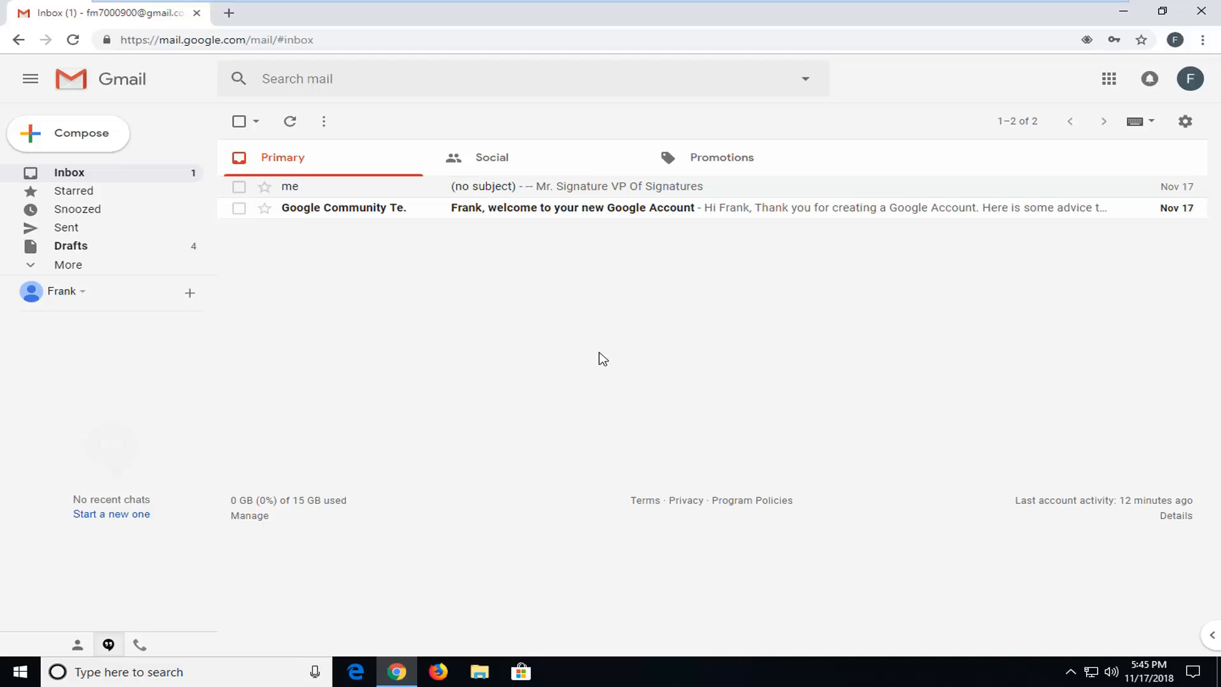
mouse_move(351, 241)
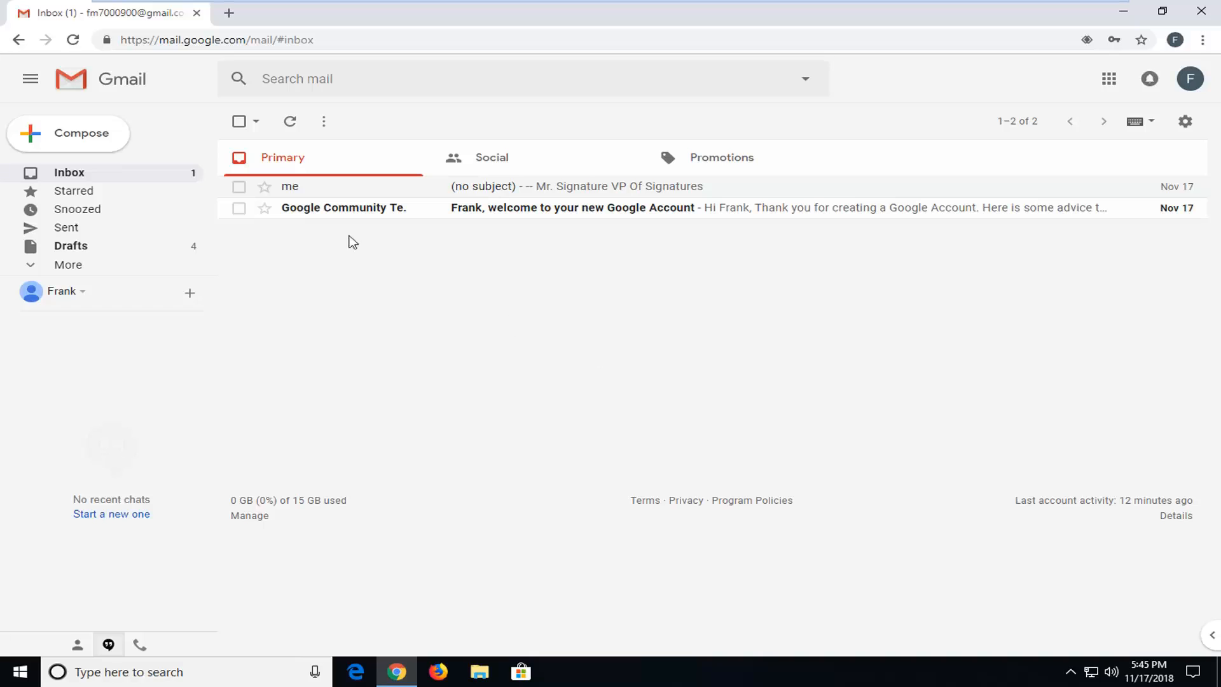
Delete the (no subject) message to Trash and dismiss the confirmation notice.
left_click(239, 186)
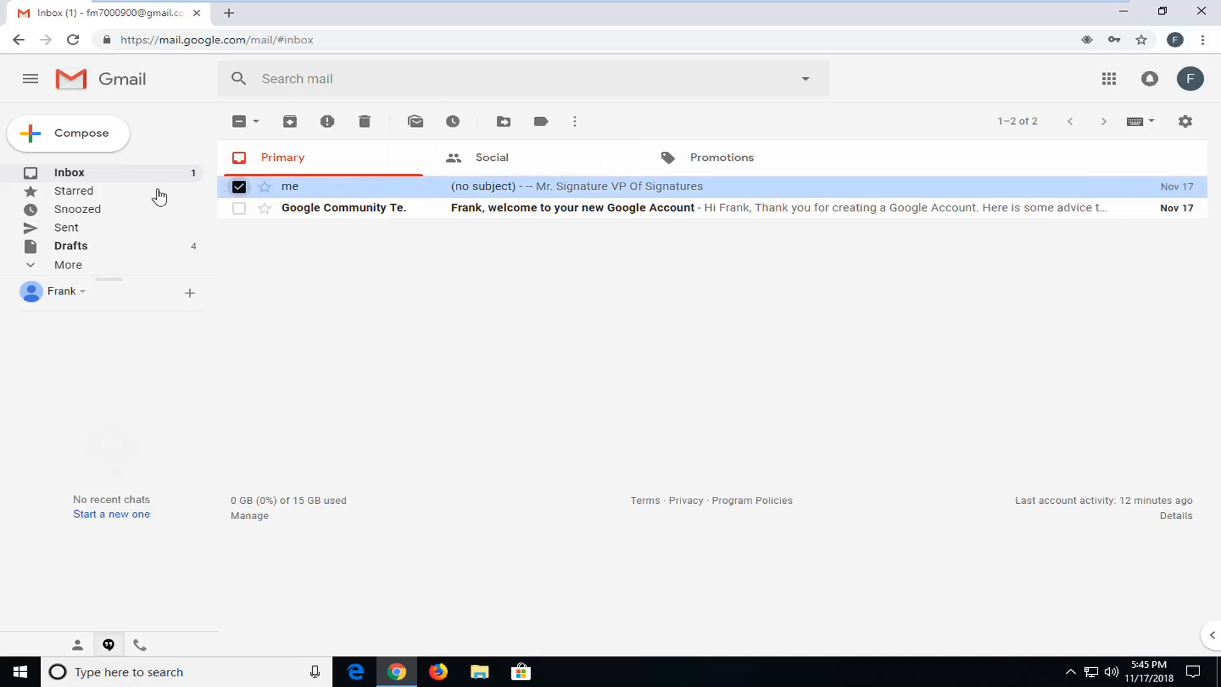
left_click(364, 123)
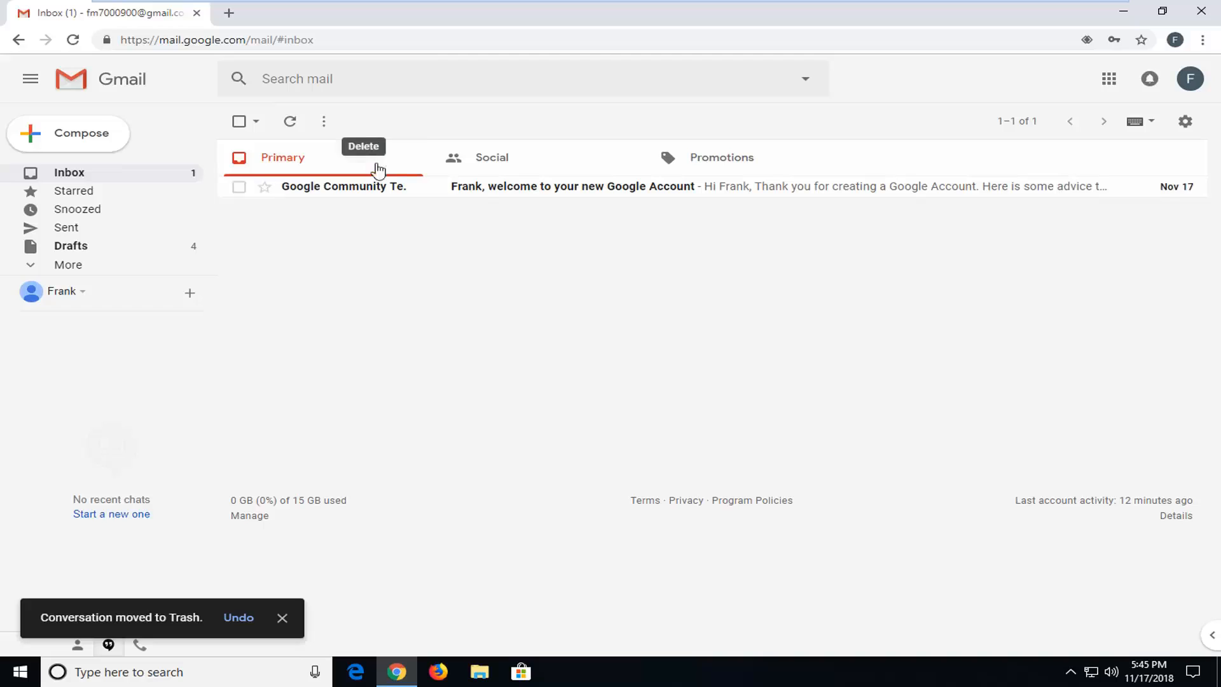
mouse_move(246, 497)
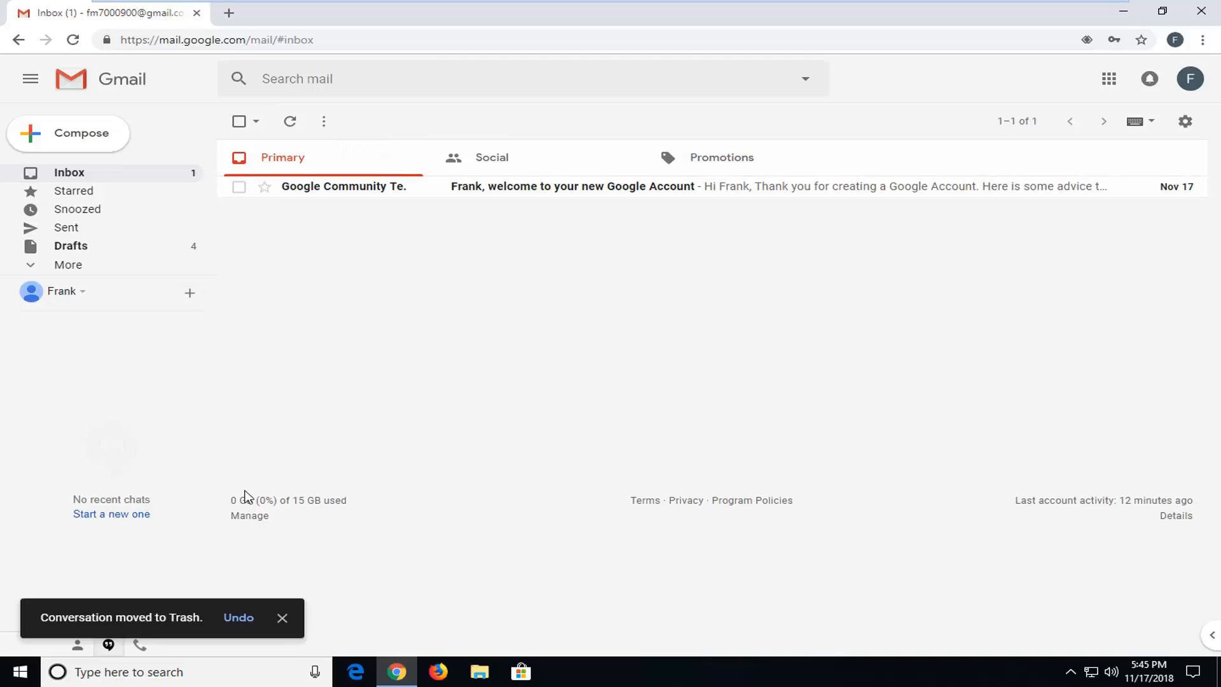
mouse_move(239, 617)
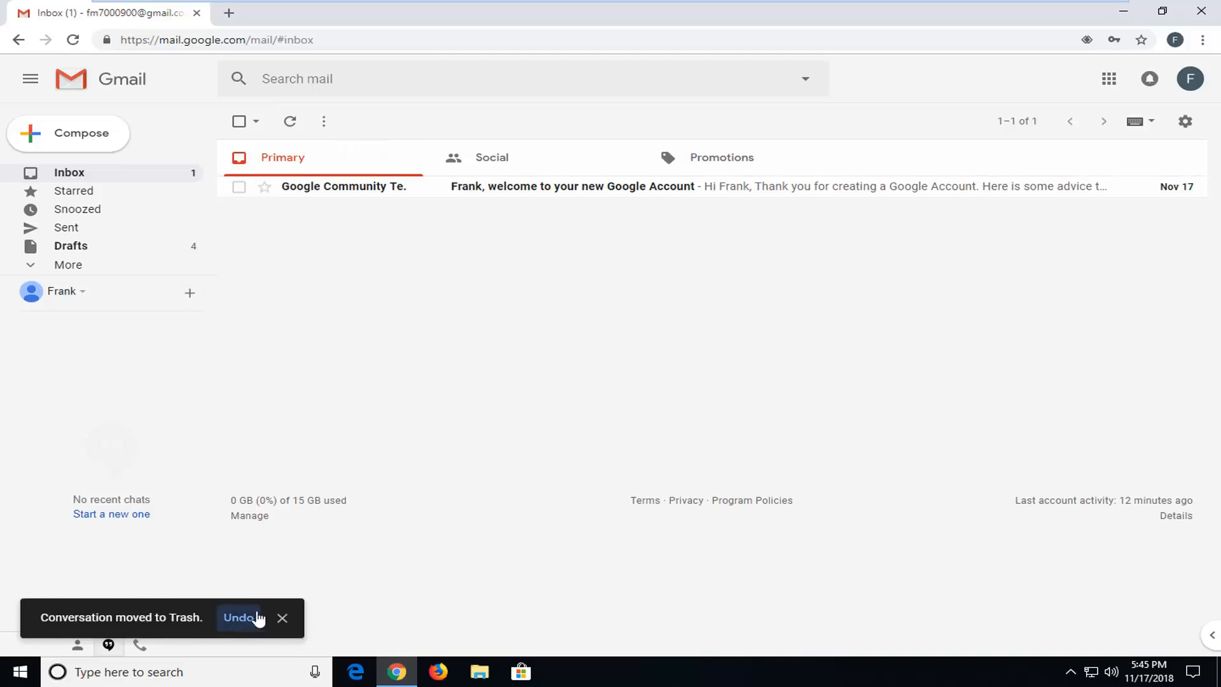
mouse_move(257, 630)
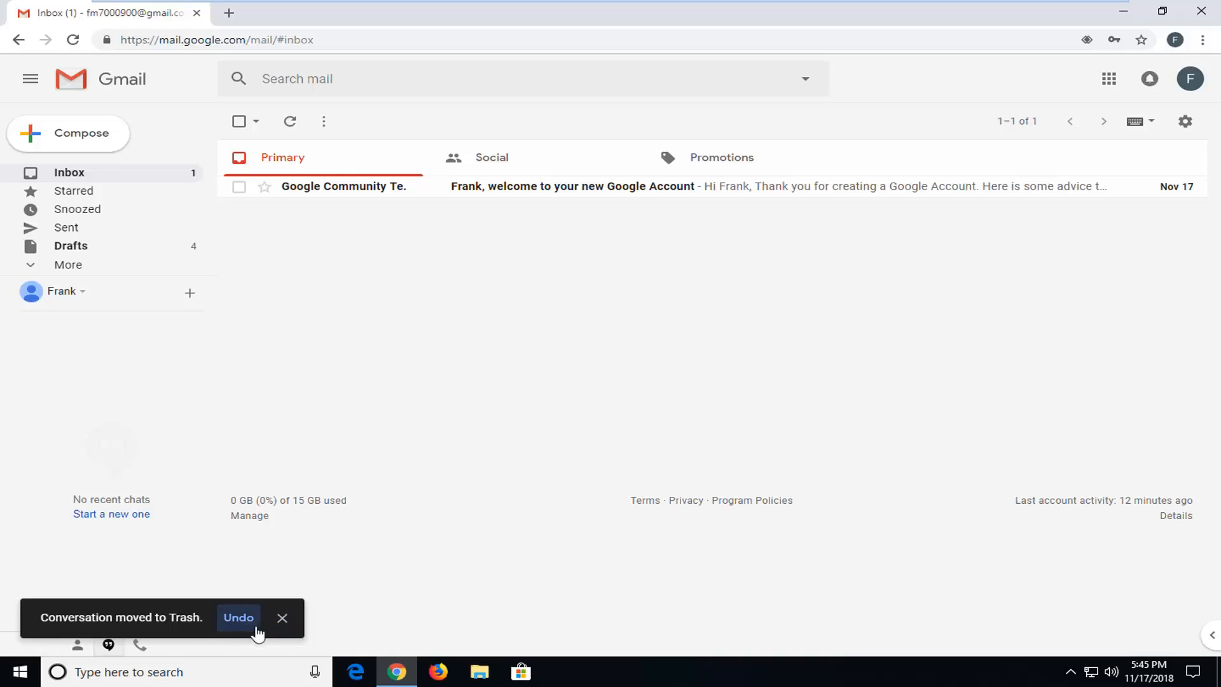
mouse_move(283, 618)
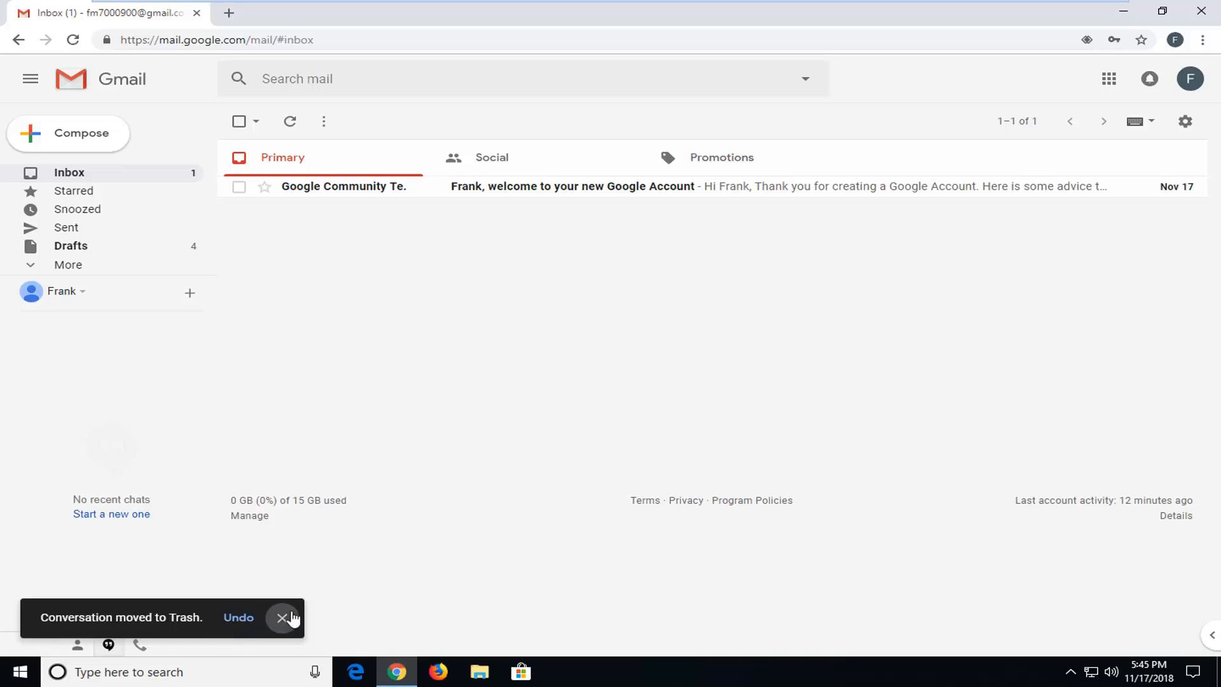
left_click(284, 616)
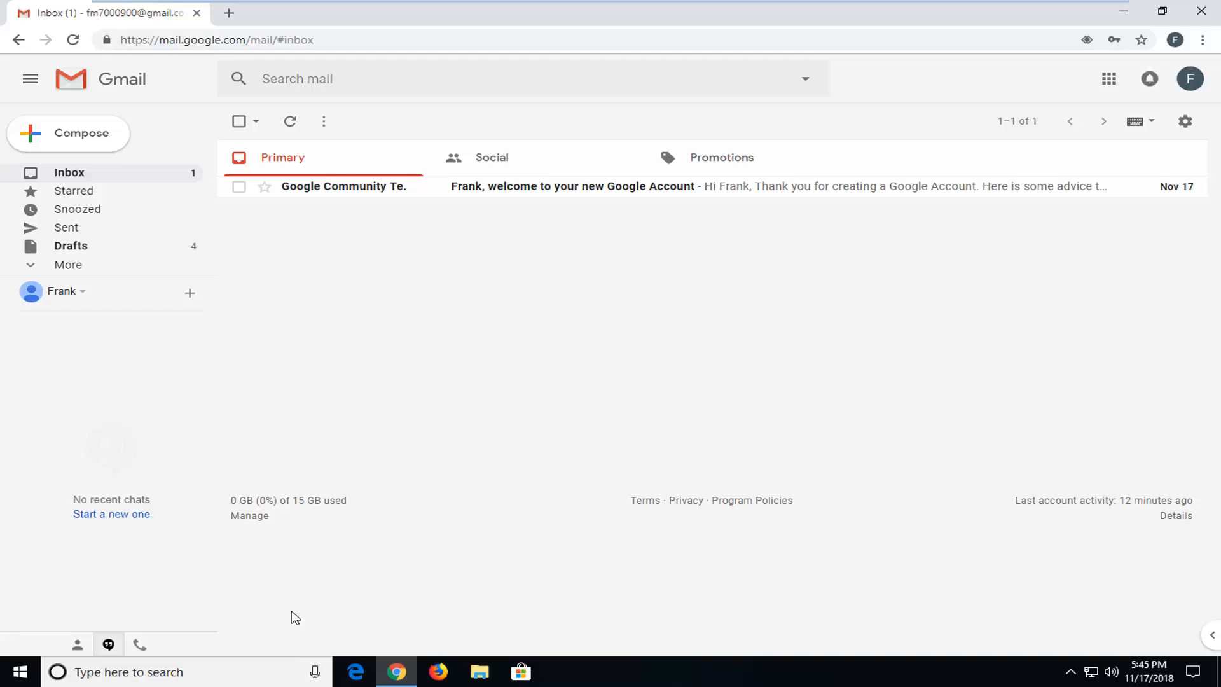
mouse_move(259, 594)
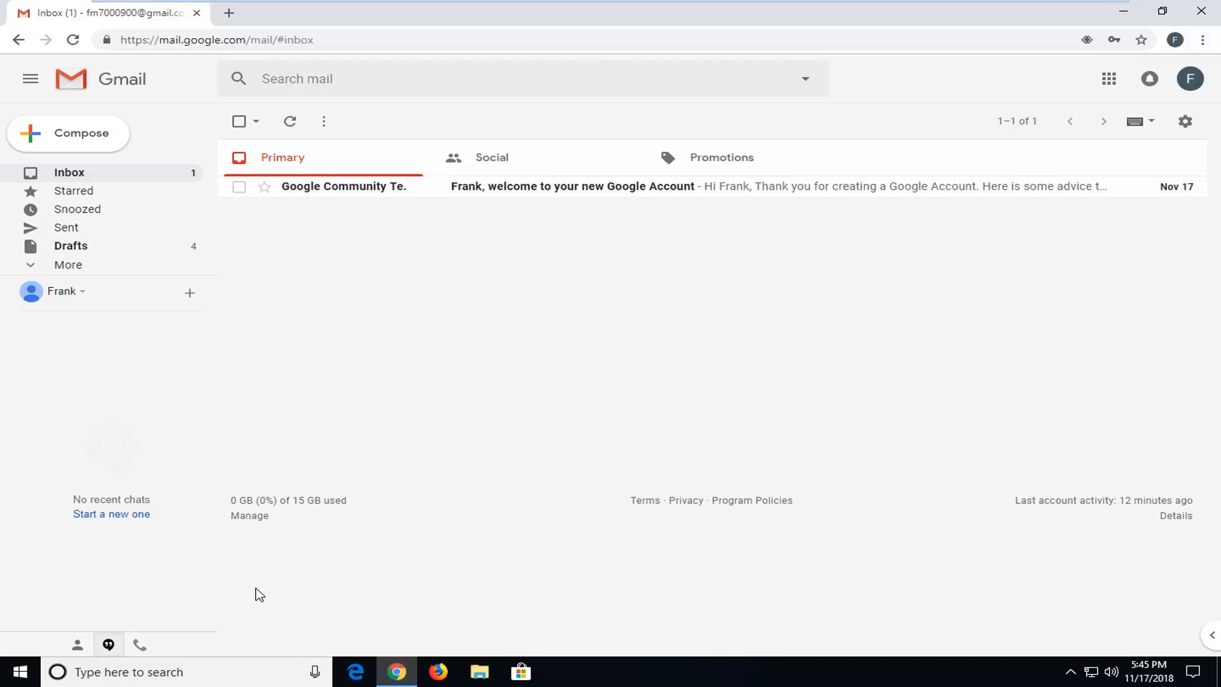
mouse_move(99, 607)
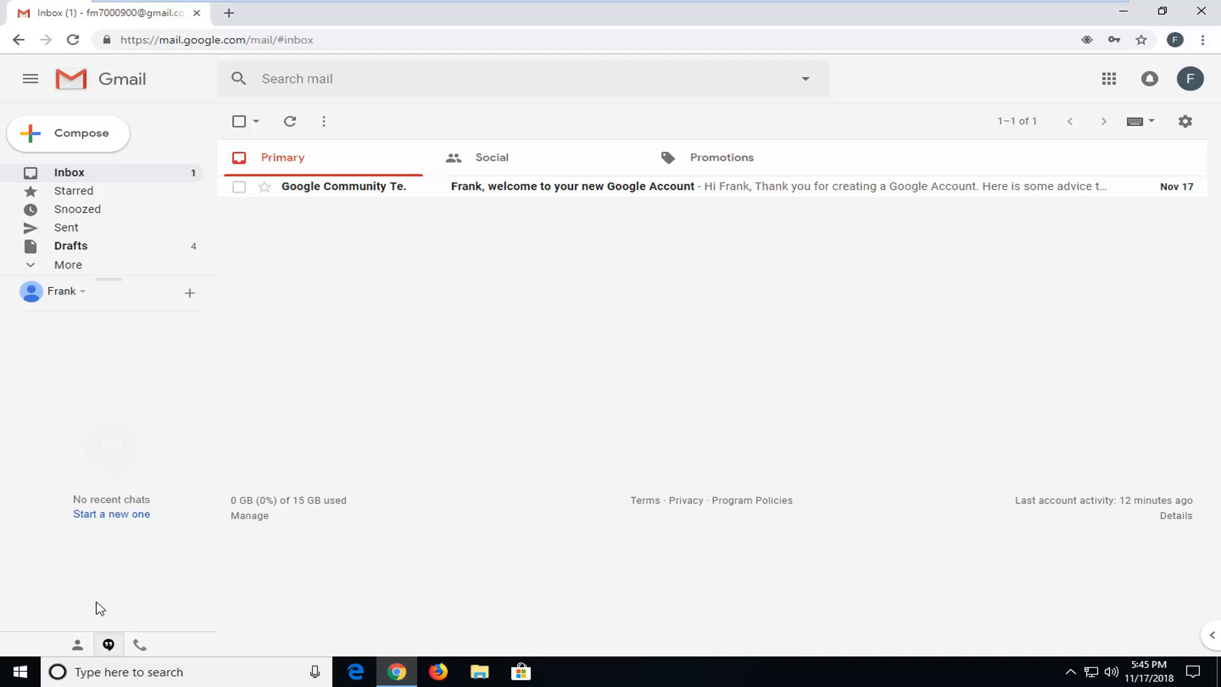
mouse_move(632, 331)
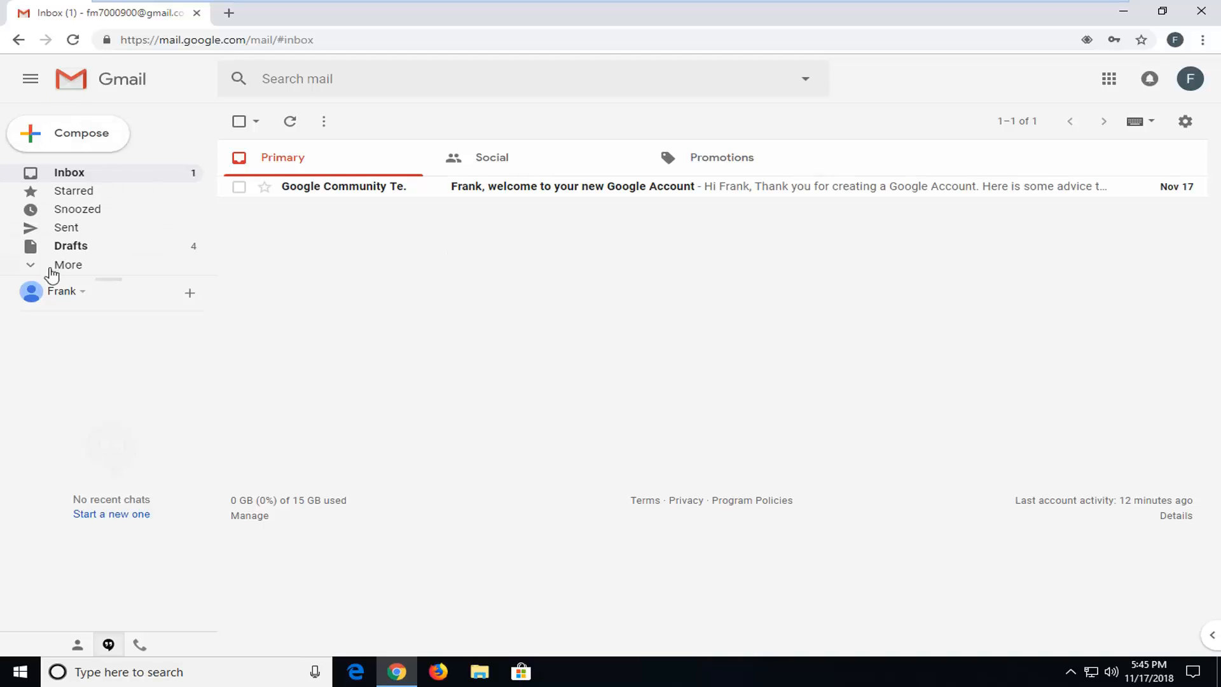
Show the Trash folder via More in the sidebar, revealing the deleted message.
left_click(67, 264)
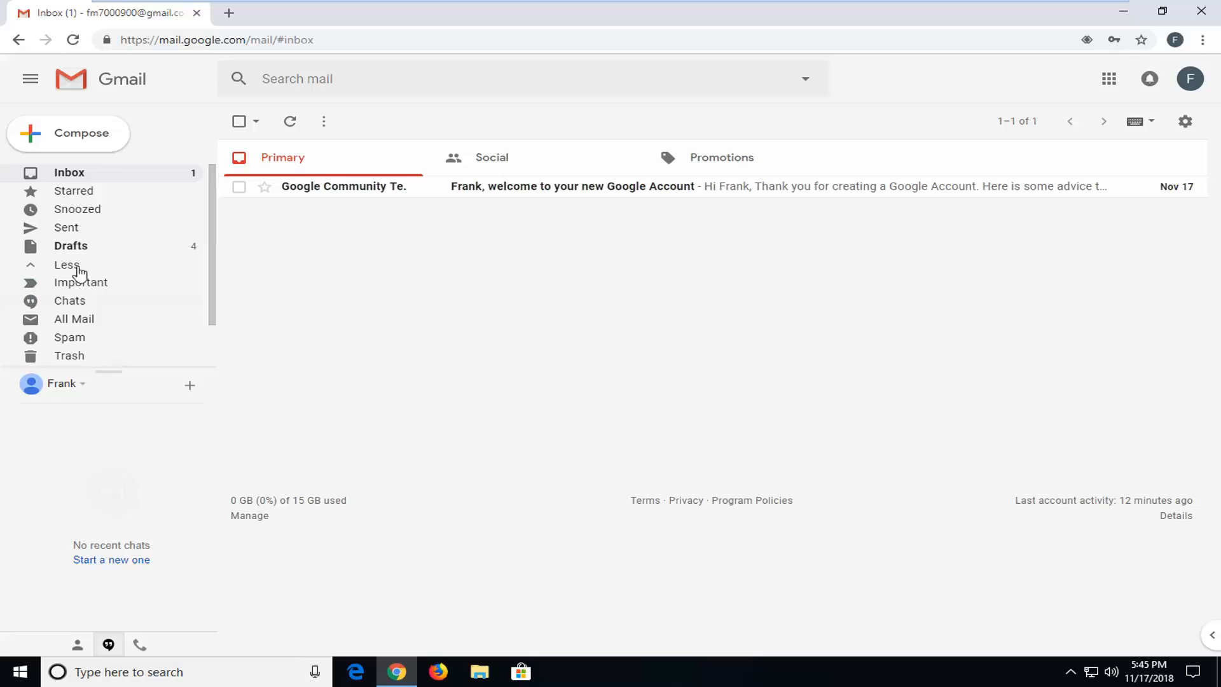
mouse_move(69, 356)
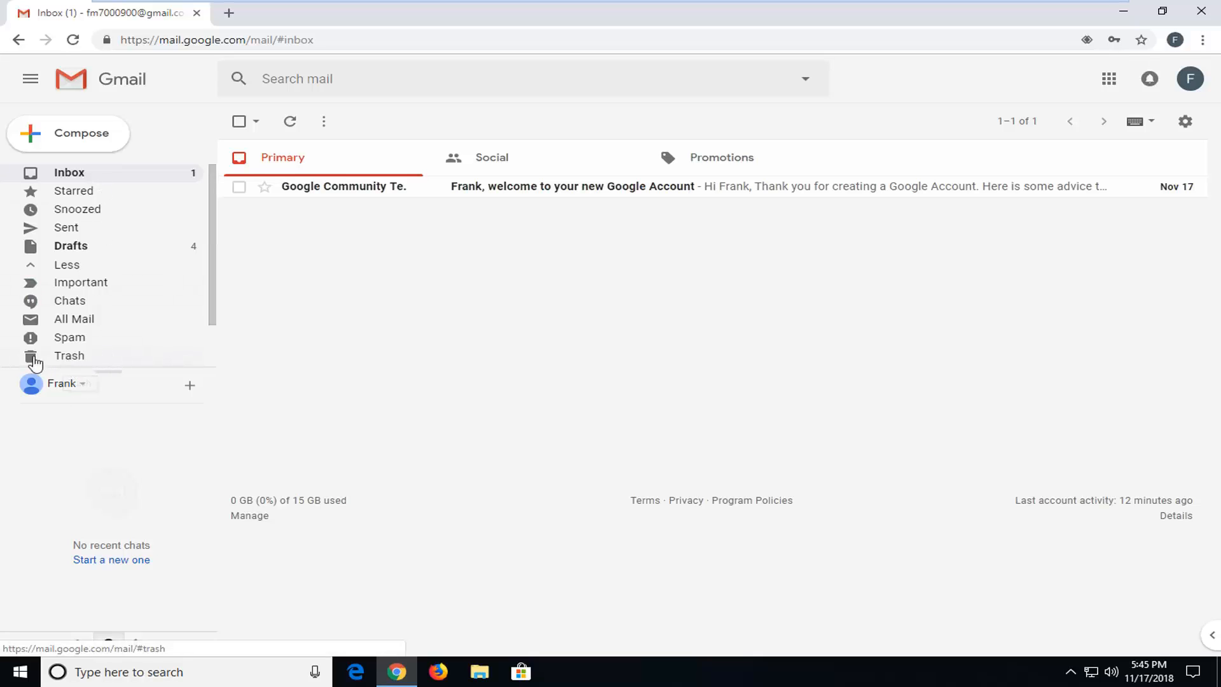
left_click(69, 356)
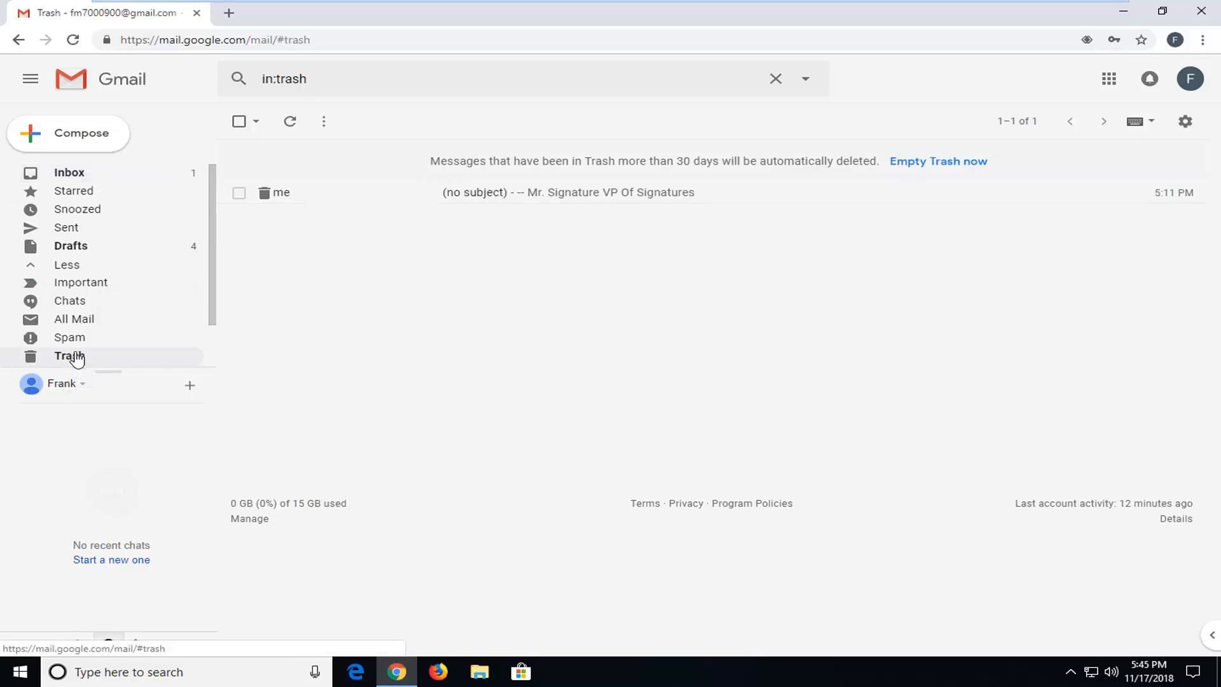
mouse_move(349, 201)
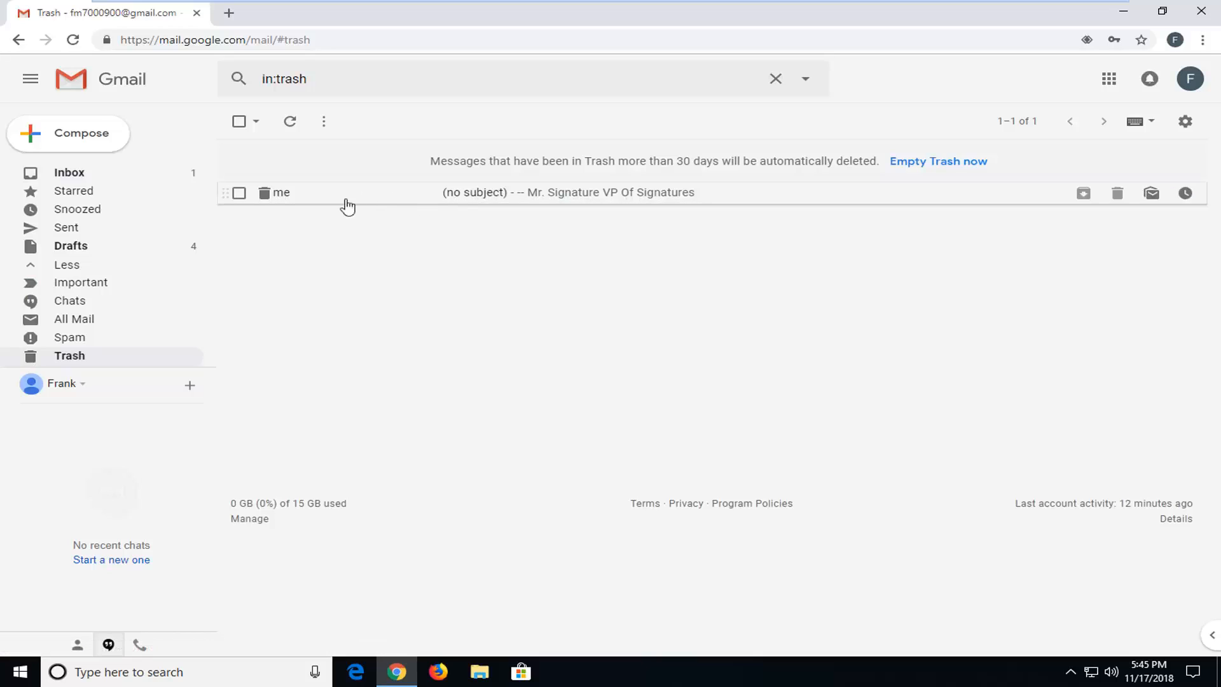
mouse_move(455, 196)
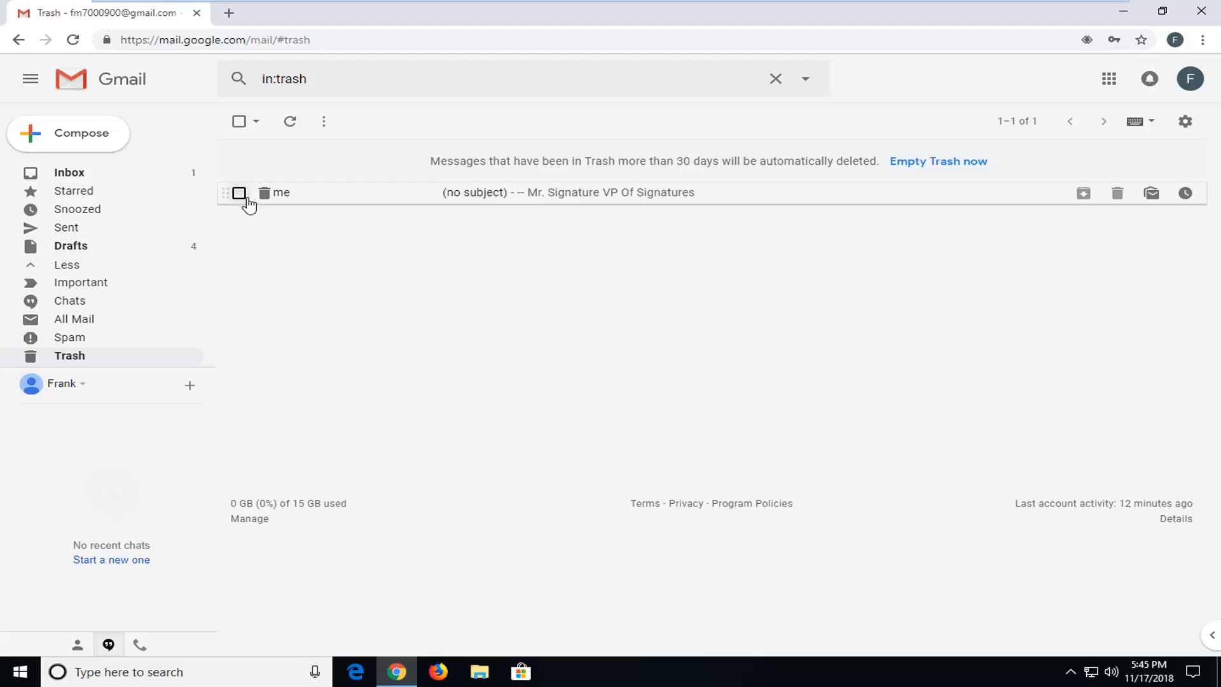
mouse_move(288, 187)
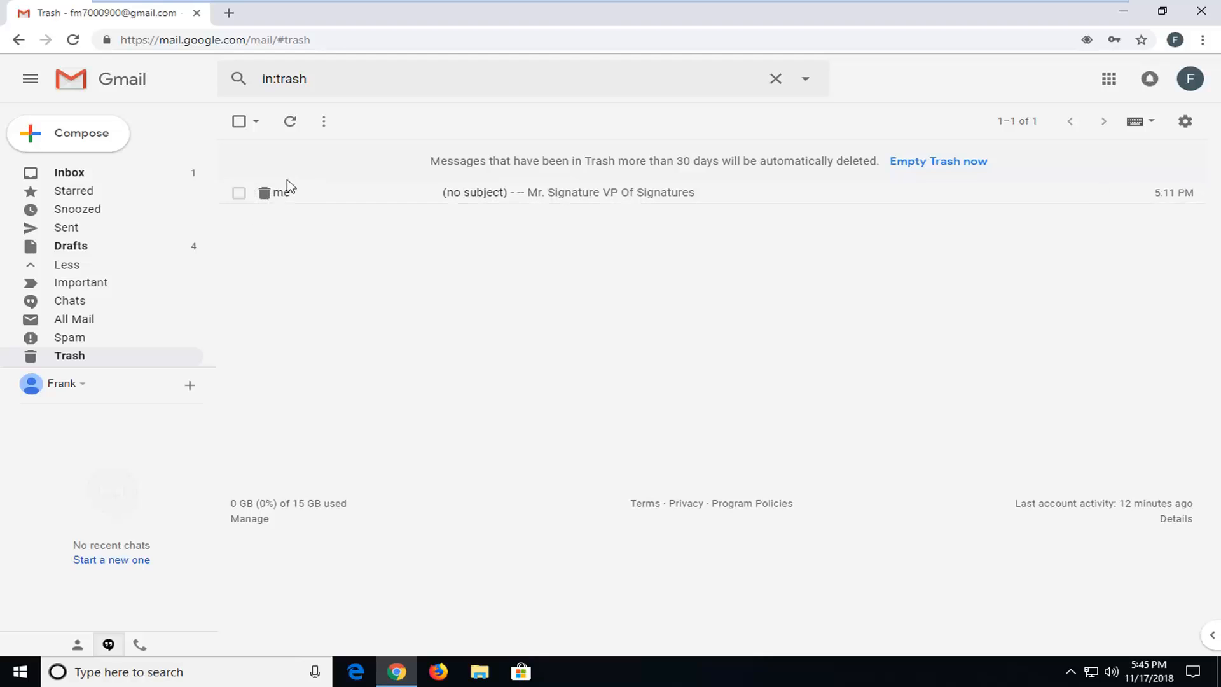
Move the trashed (no subject) message back to the Inbox, emptying Trash.
left_click(239, 192)
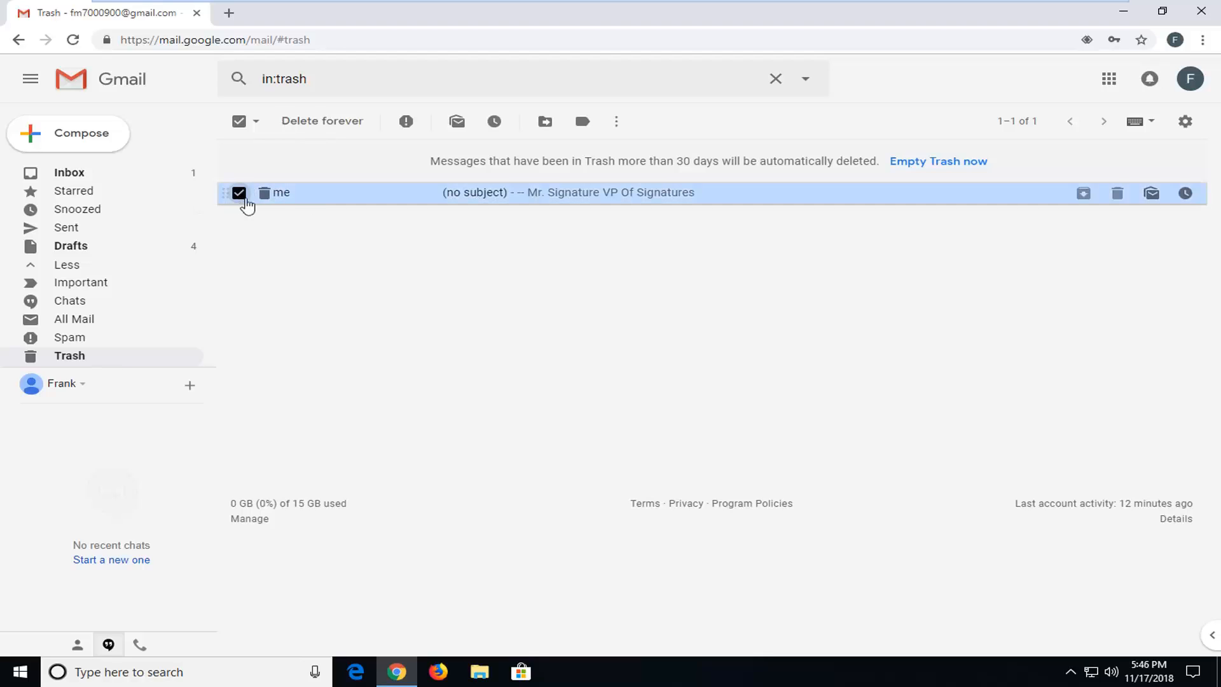
mouse_move(268, 188)
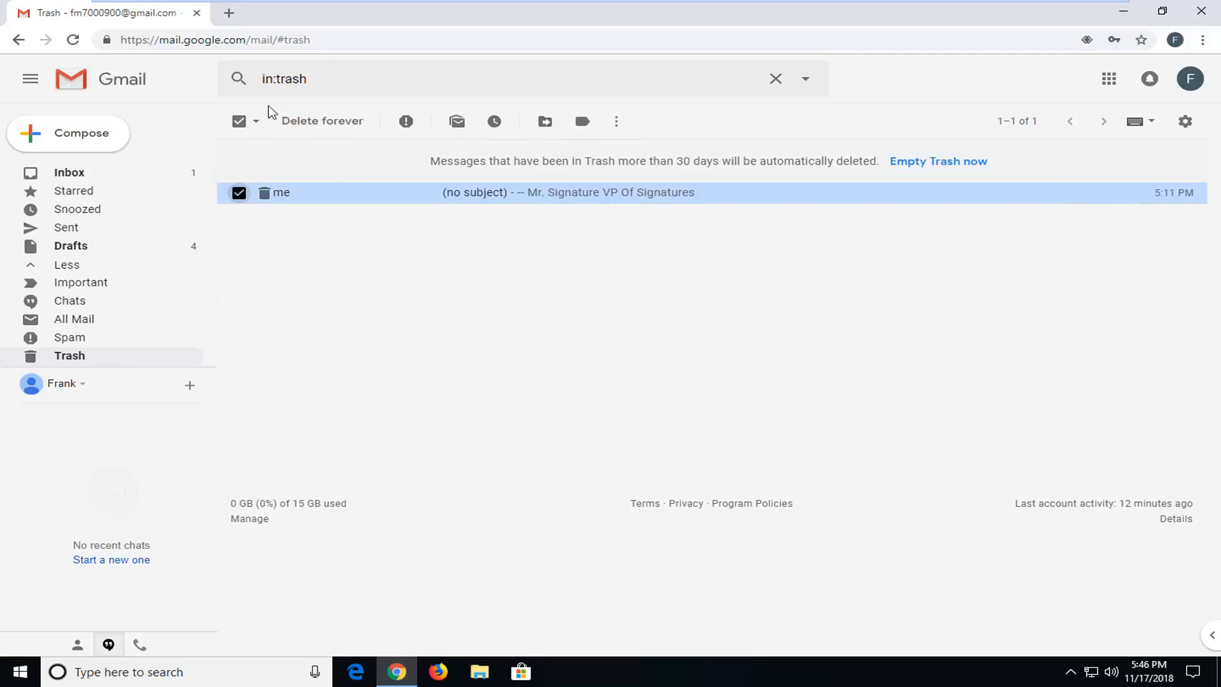
mouse_move(543, 121)
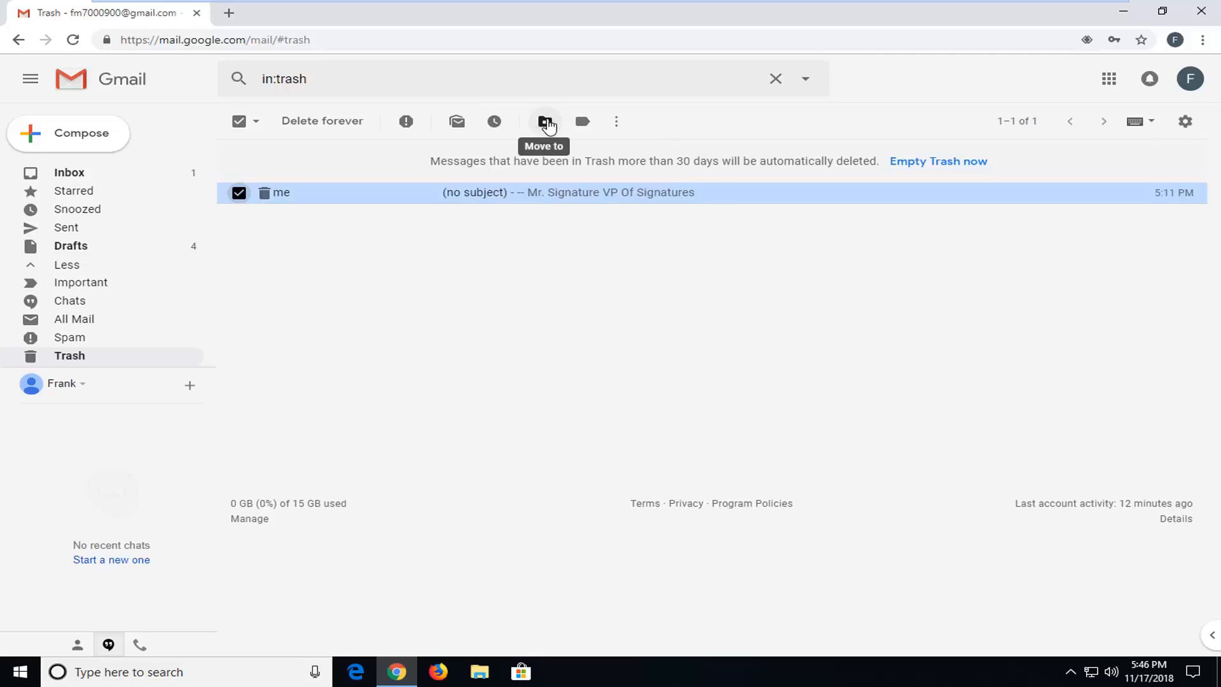
left_click(543, 122)
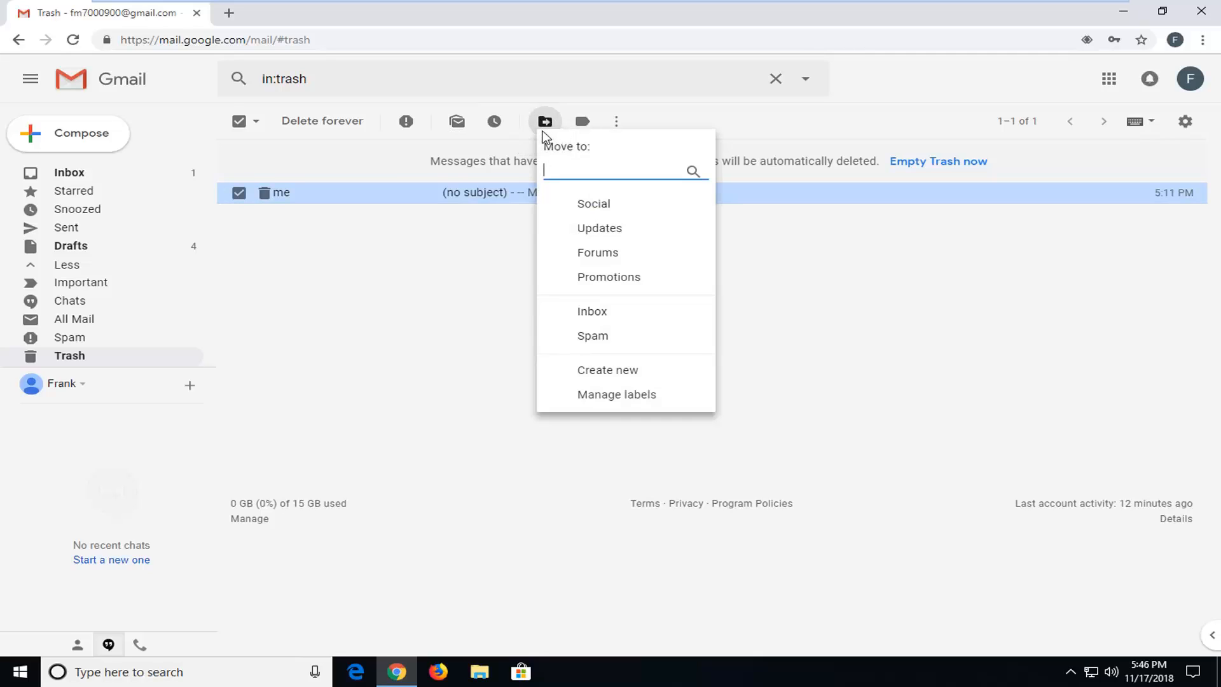
mouse_move(627, 320)
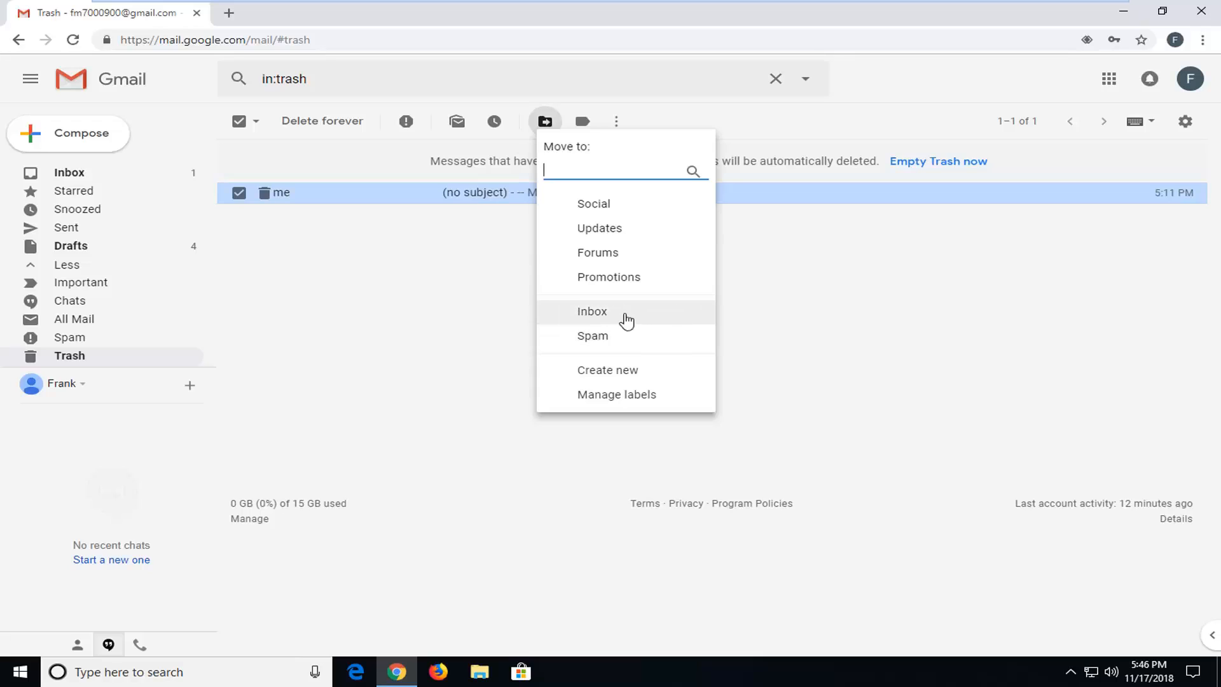
left_click(591, 310)
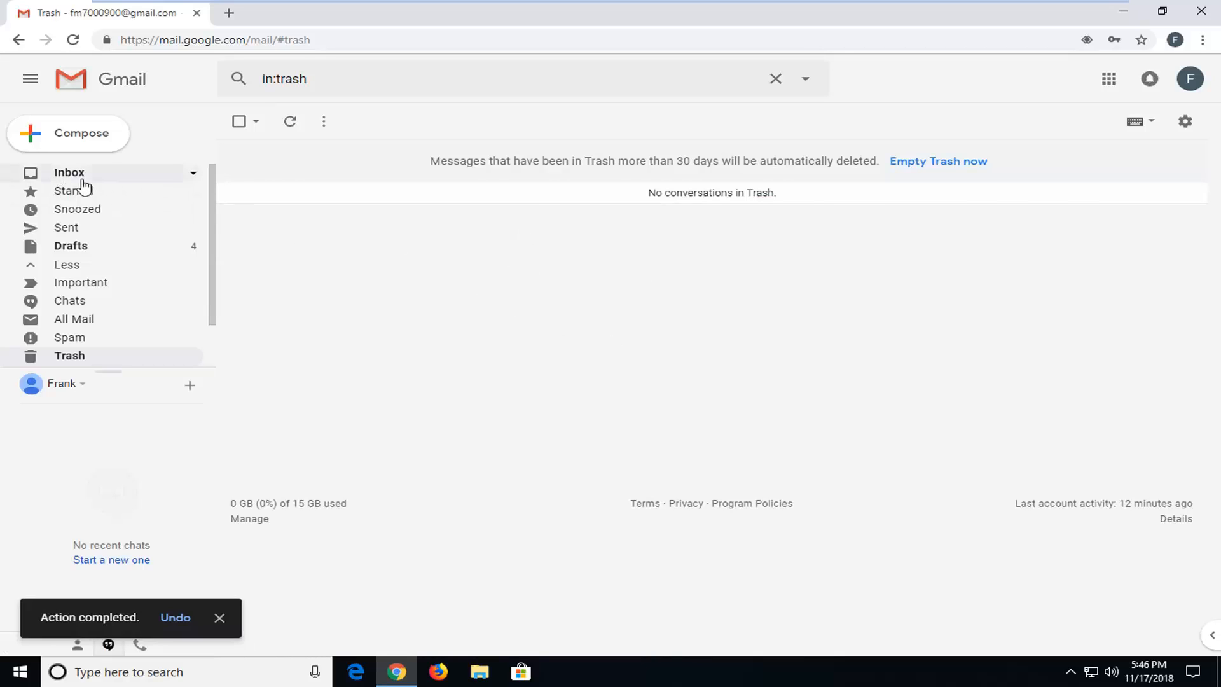
Return to the Primary inbox list showing the restored (no subject) message.
left_click(68, 172)
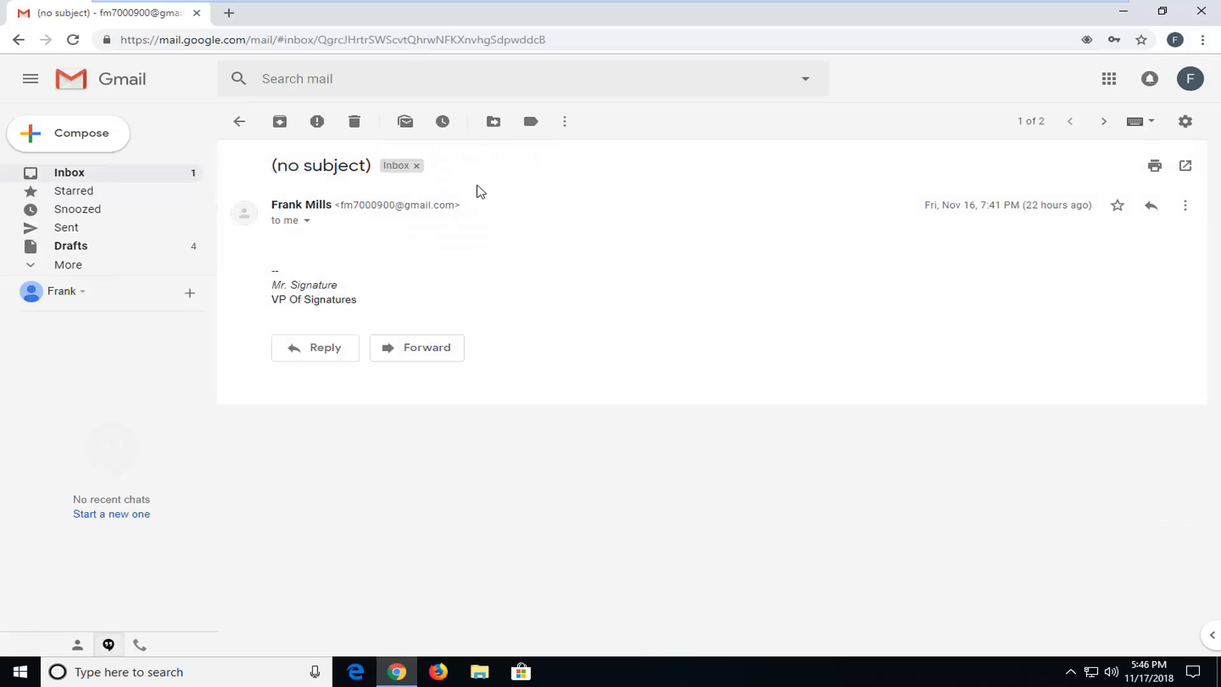
left_click(239, 120)
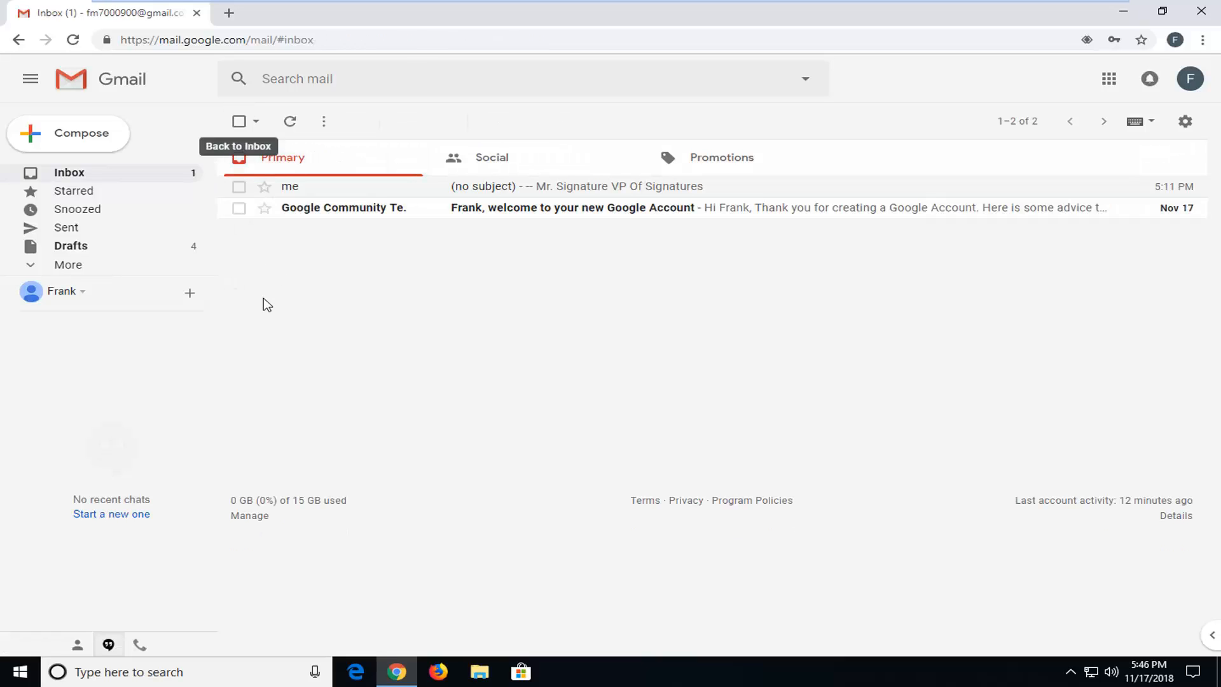
mouse_move(267, 304)
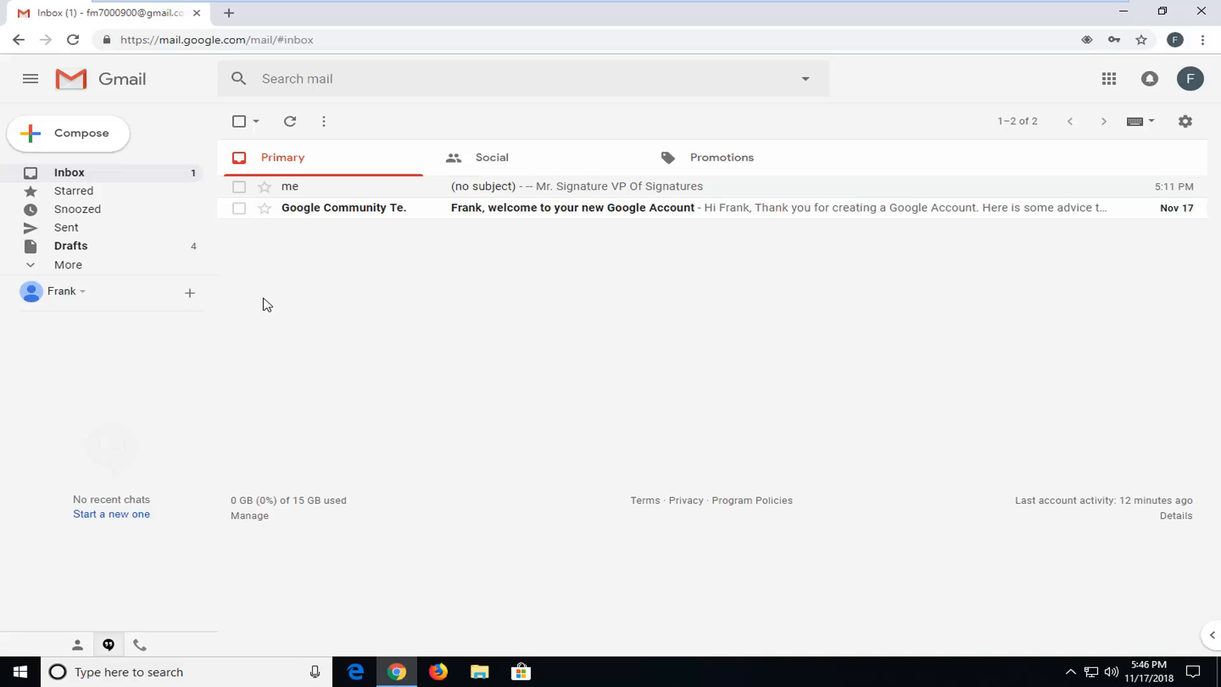